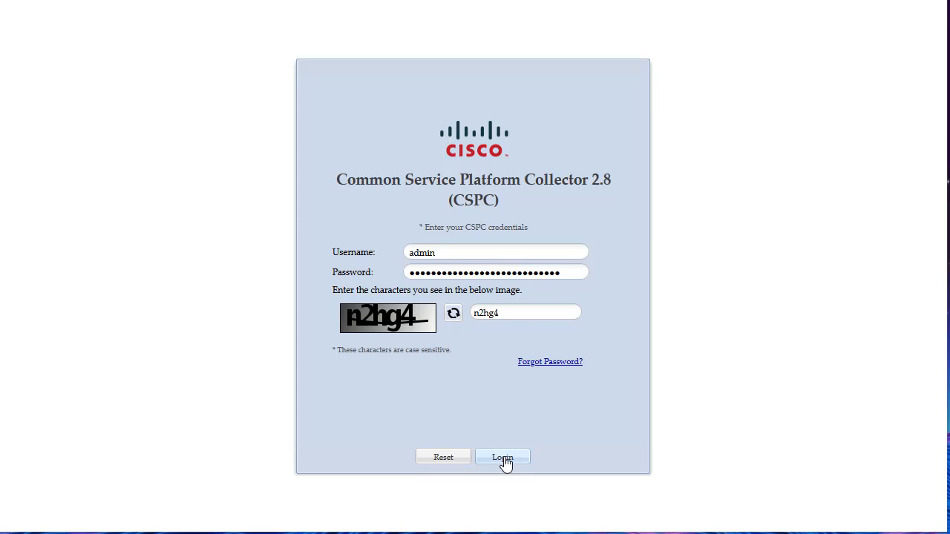
# Log in to CSPC as admin to reach the nine-device dashboard.
pyautogui.click(502, 457)
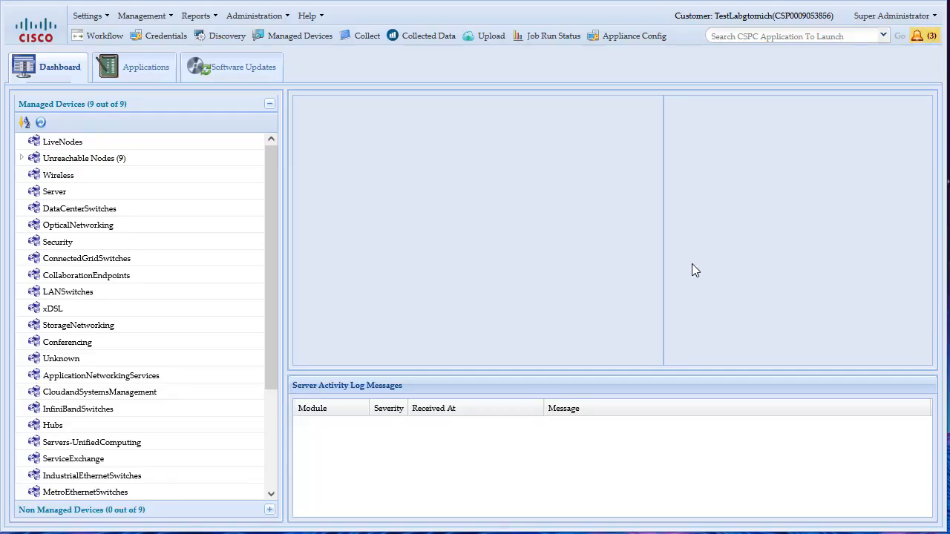
# Run the HealthUpload_01 schedule request (requestId 63) in the Administration XML API Console.
pyautogui.click(254, 15)
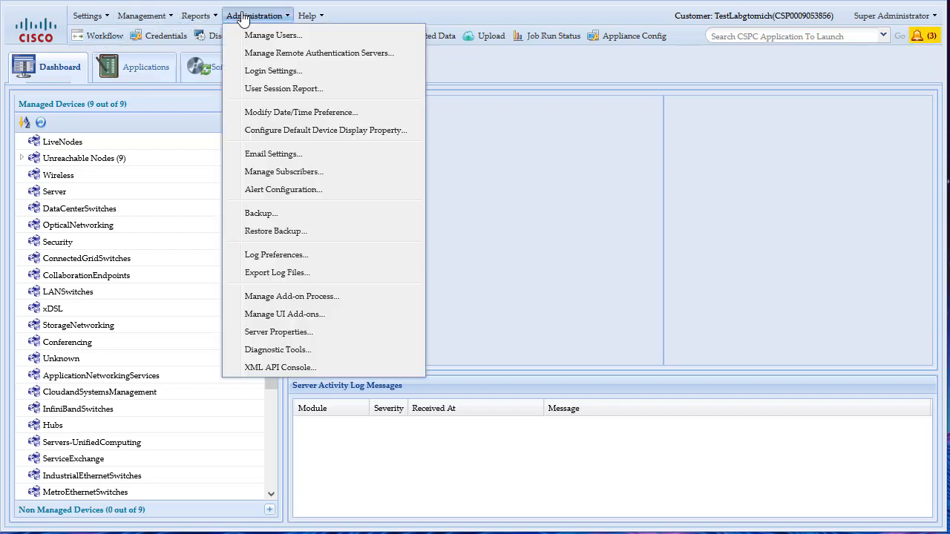
pyautogui.moveTo(275, 367)
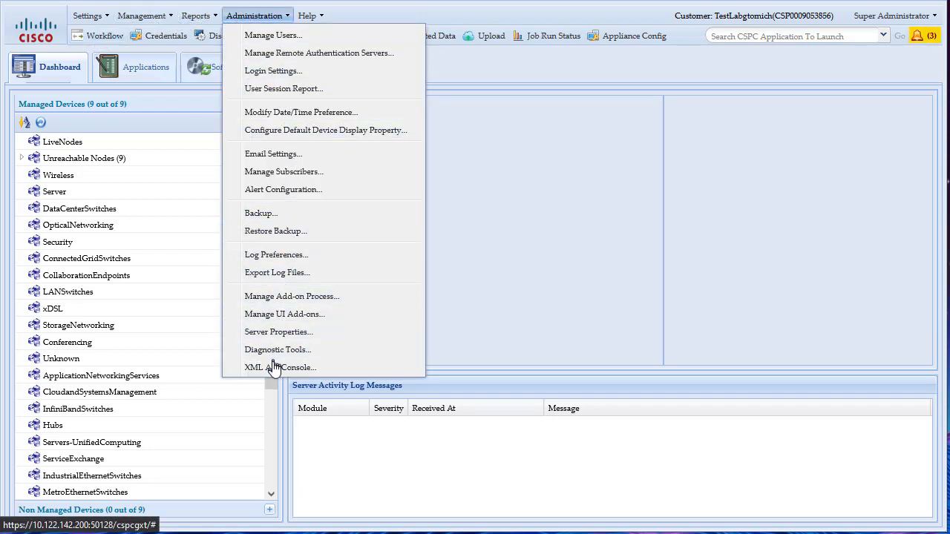
pyautogui.click(278, 367)
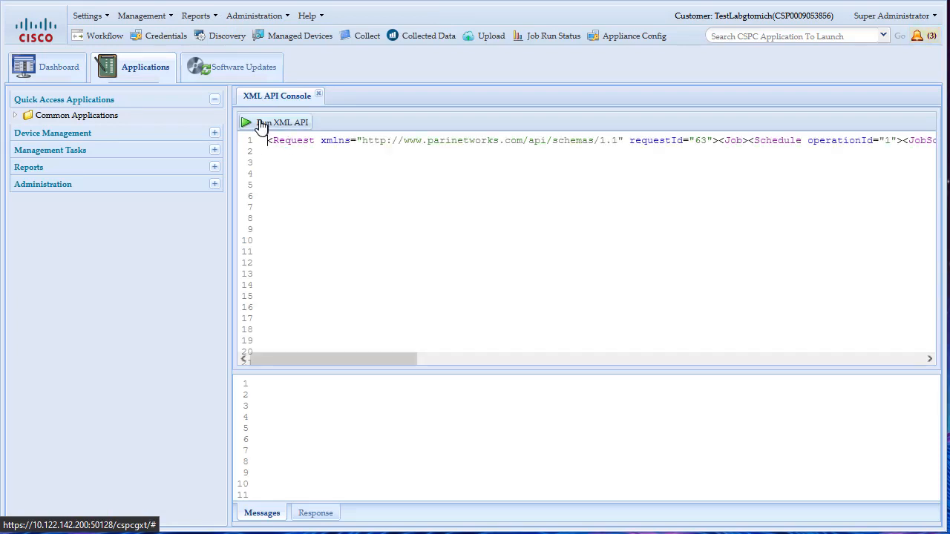
pyautogui.click(247, 122)
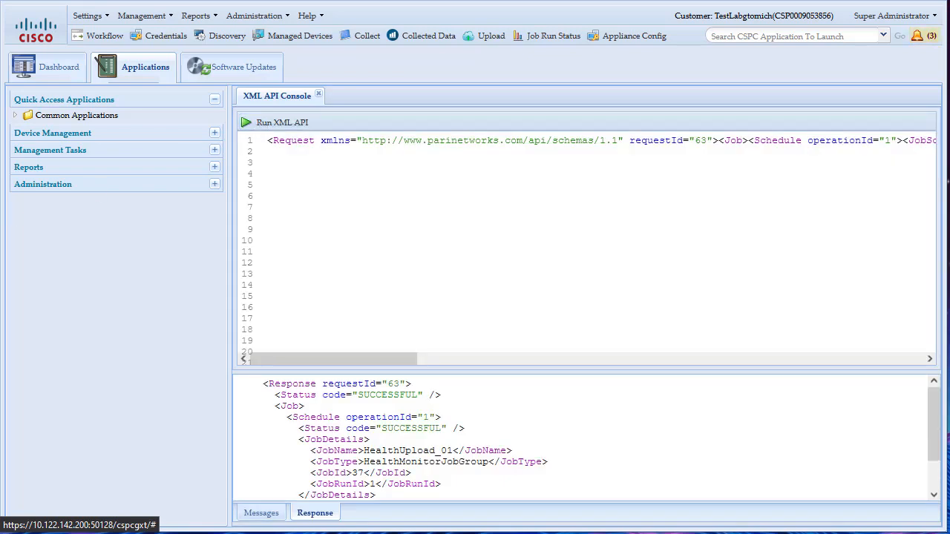
pyautogui.moveTo(457, 244)
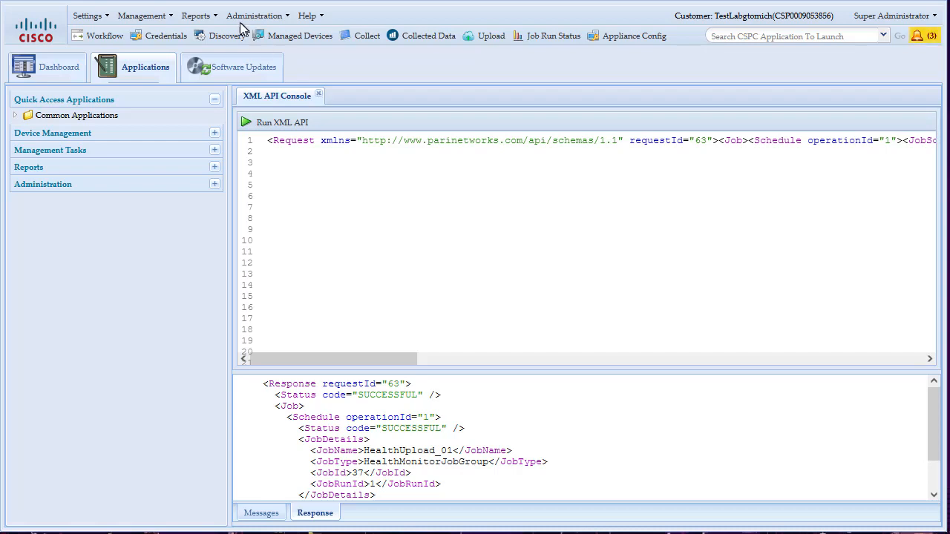
# Show Job Management Reports for the Health Collection Jobs group, listing jobs 36 and 37.
pyautogui.click(196, 15)
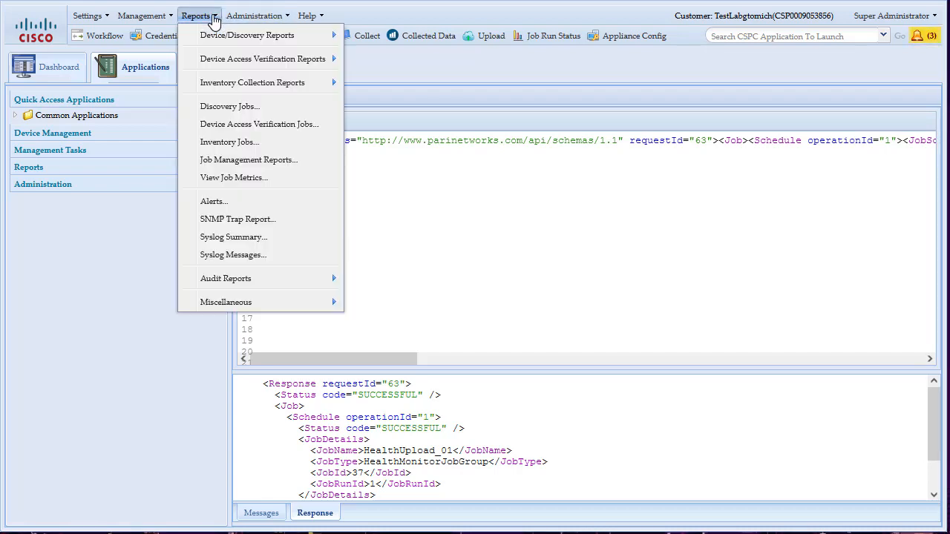
pyautogui.moveTo(248, 160)
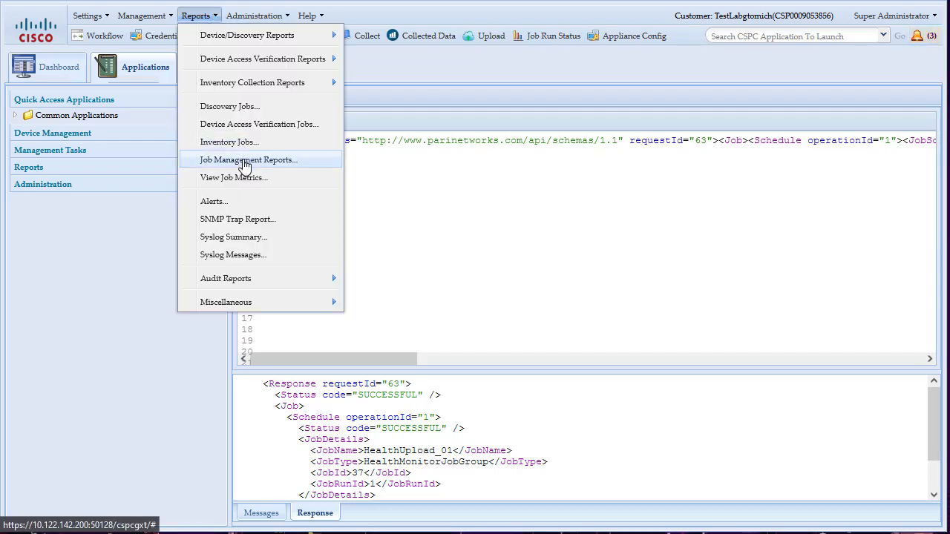
pyautogui.click(249, 159)
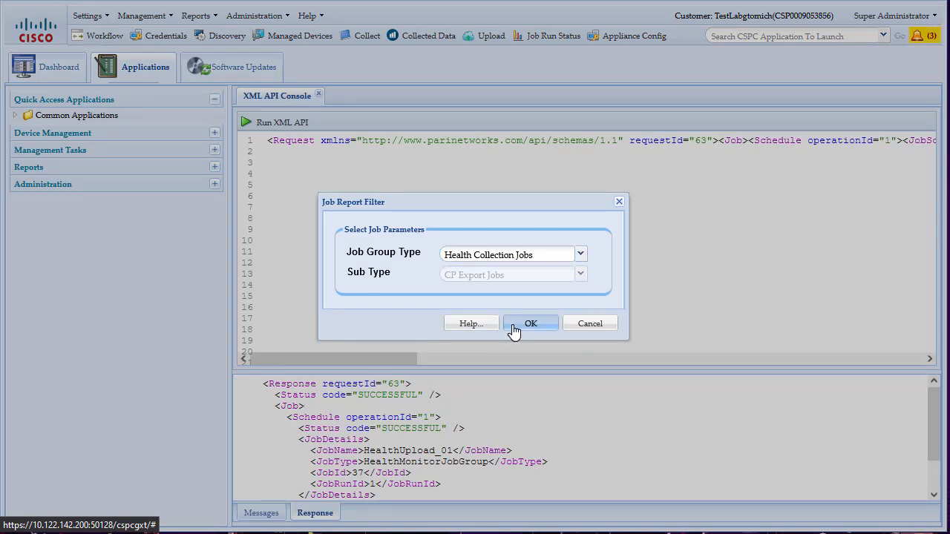
pyautogui.click(531, 323)
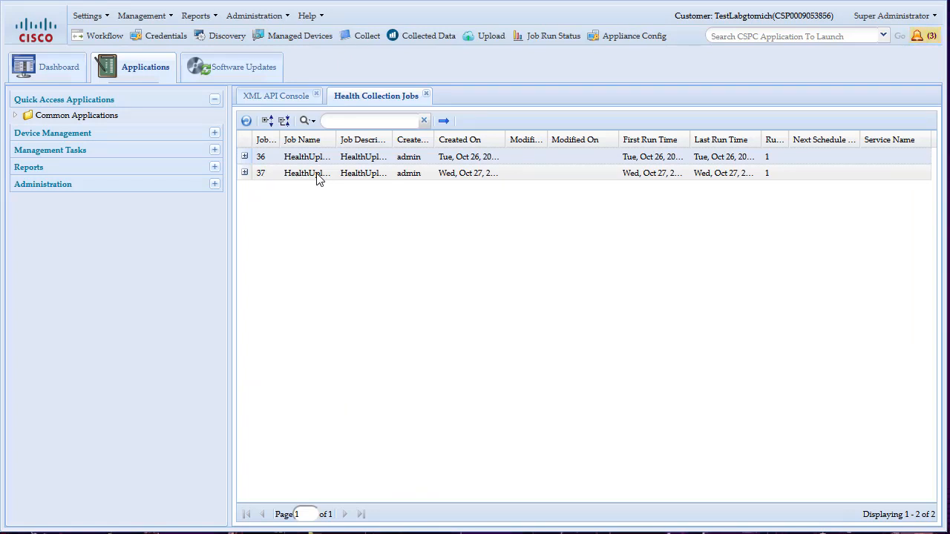
# Open Edit Job Schedule for job 37 and bring up its Configure Schedule form.
pyautogui.rightClick(307, 173)
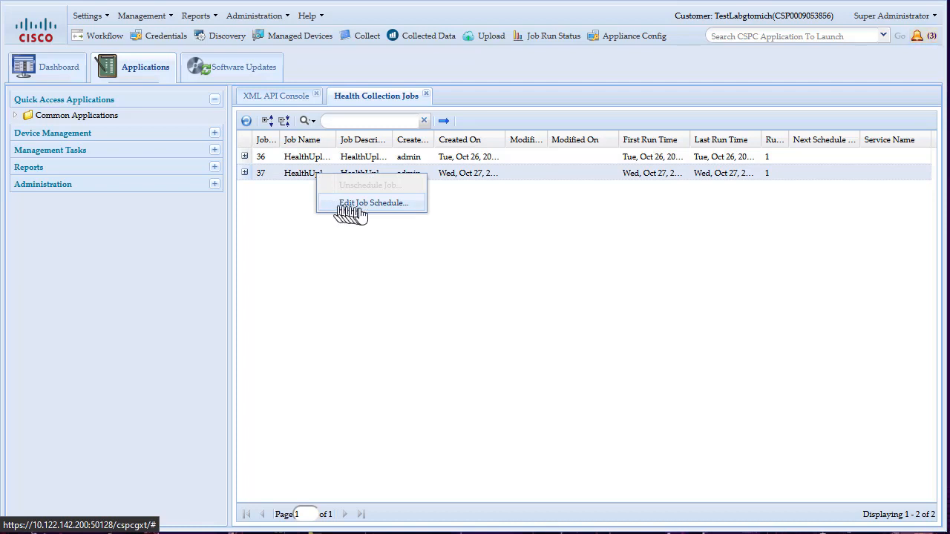
pyautogui.click(373, 202)
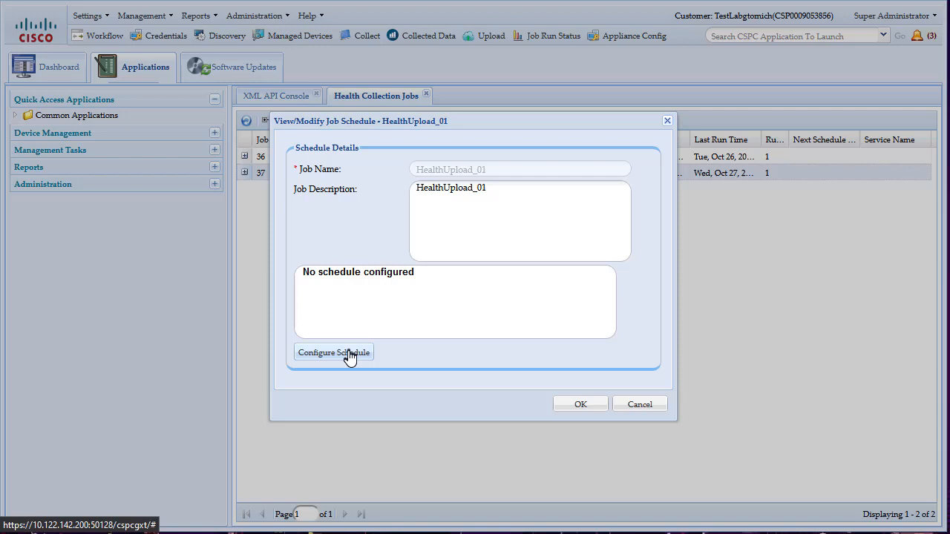
pyautogui.click(333, 353)
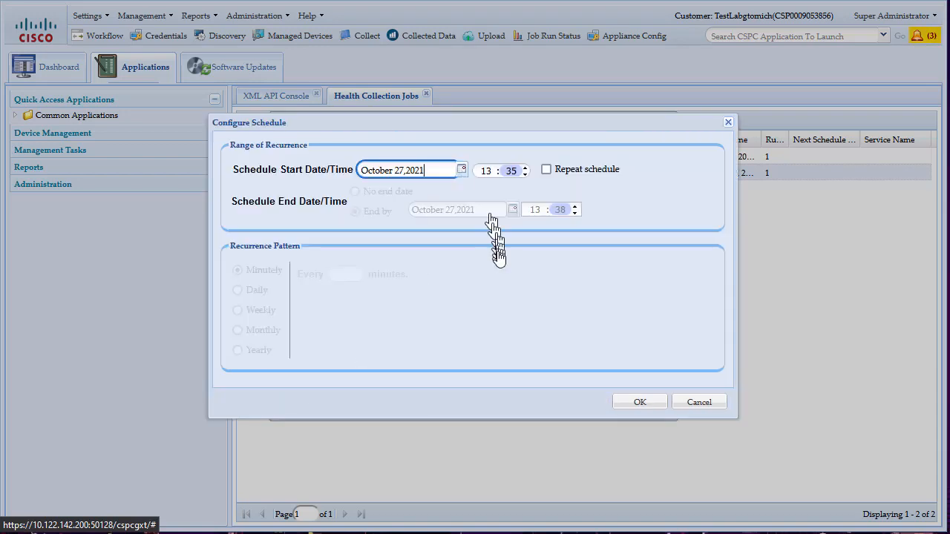
# Set the start date to October 29 and turn on schedule repeating.
pyautogui.click(462, 170)
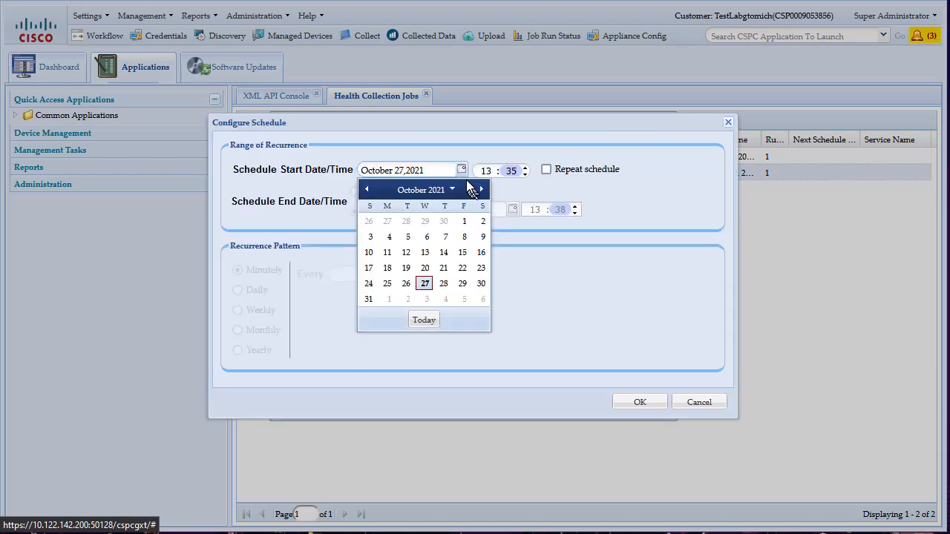
pyautogui.click(462, 268)
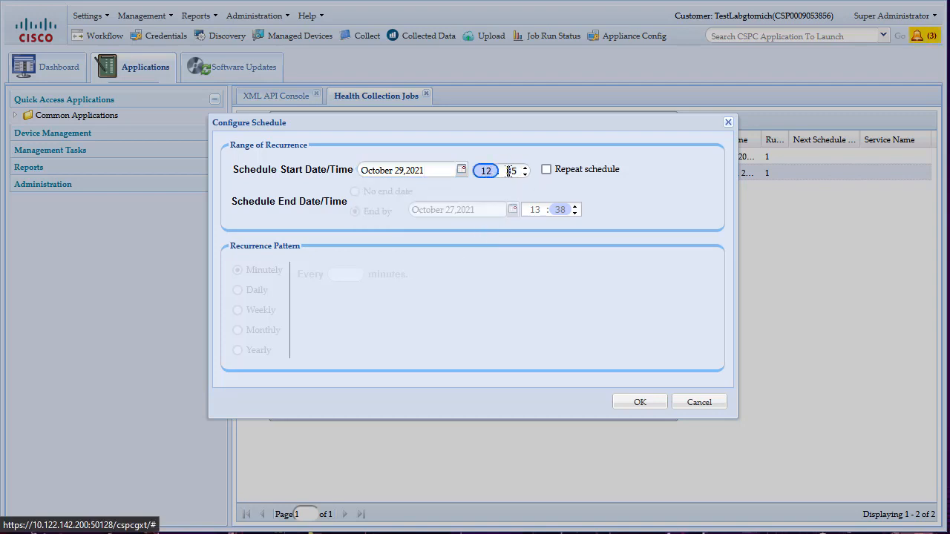
pyautogui.click(547, 170)
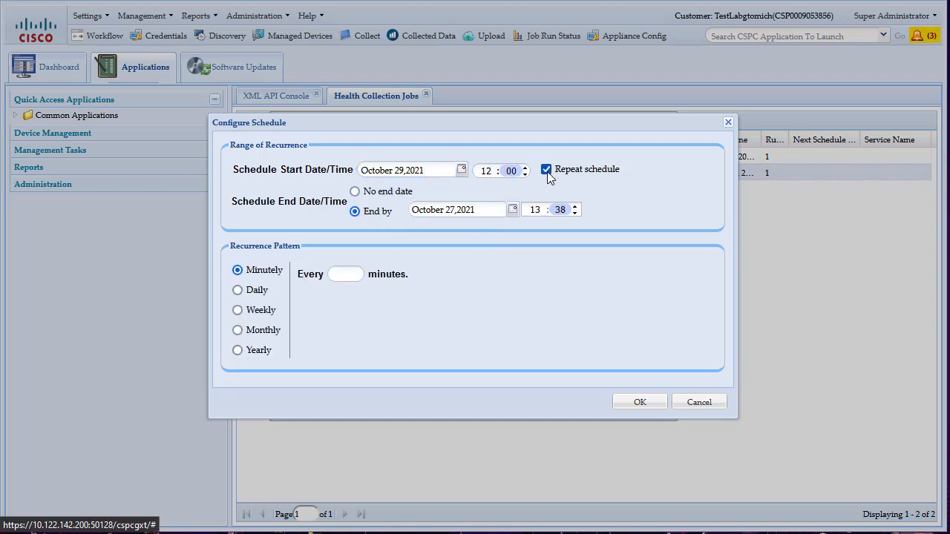
pyautogui.moveTo(358, 194)
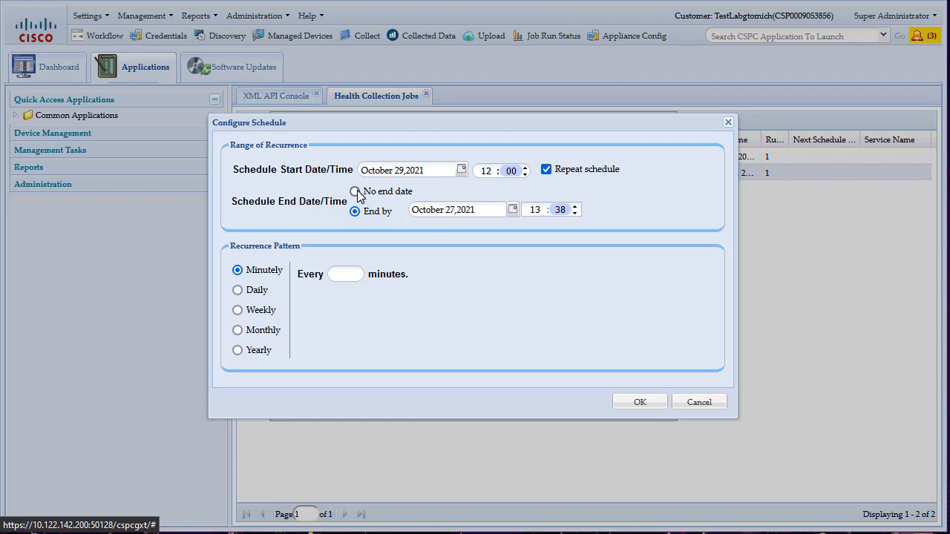
# Make the schedule repeat weekly on Friday with no end date, and apply it.
pyautogui.click(355, 192)
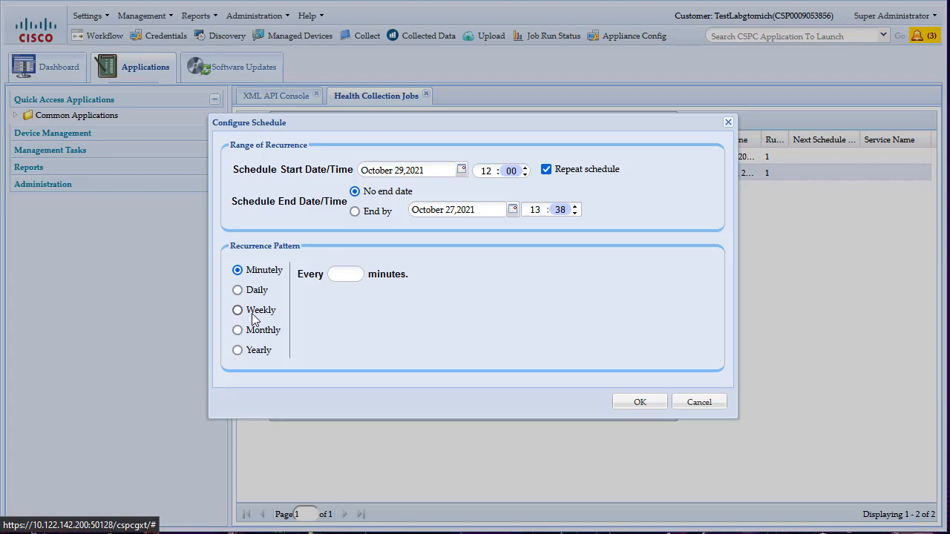
pyautogui.click(237, 309)
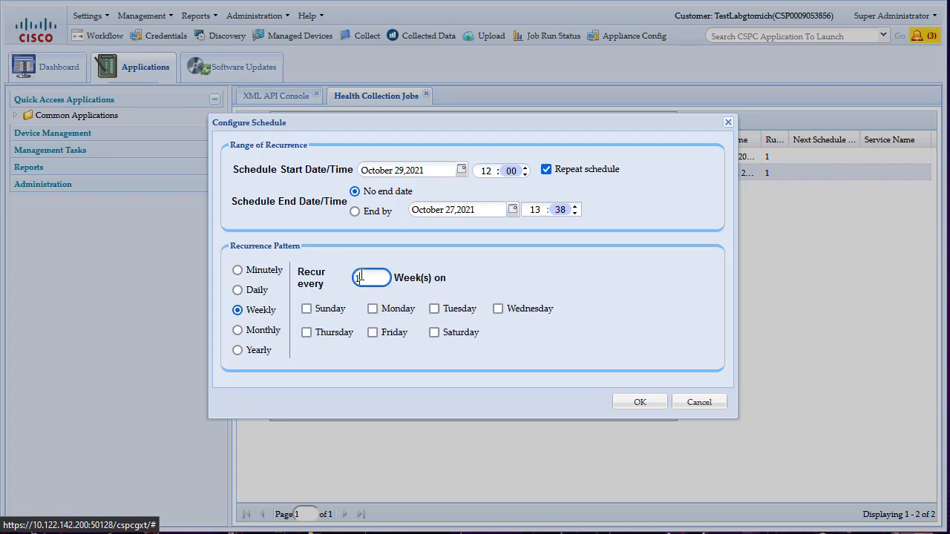
pyautogui.click(372, 332)
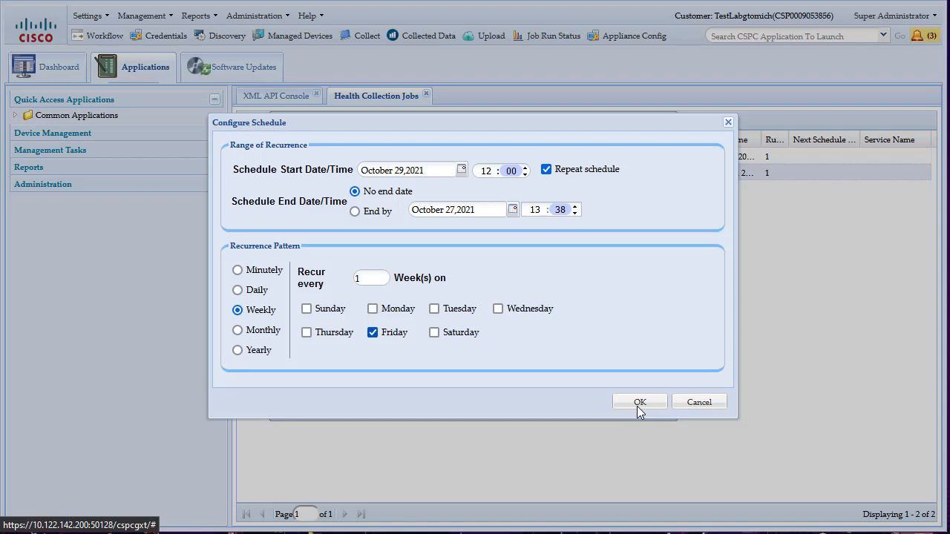
pyautogui.click(639, 402)
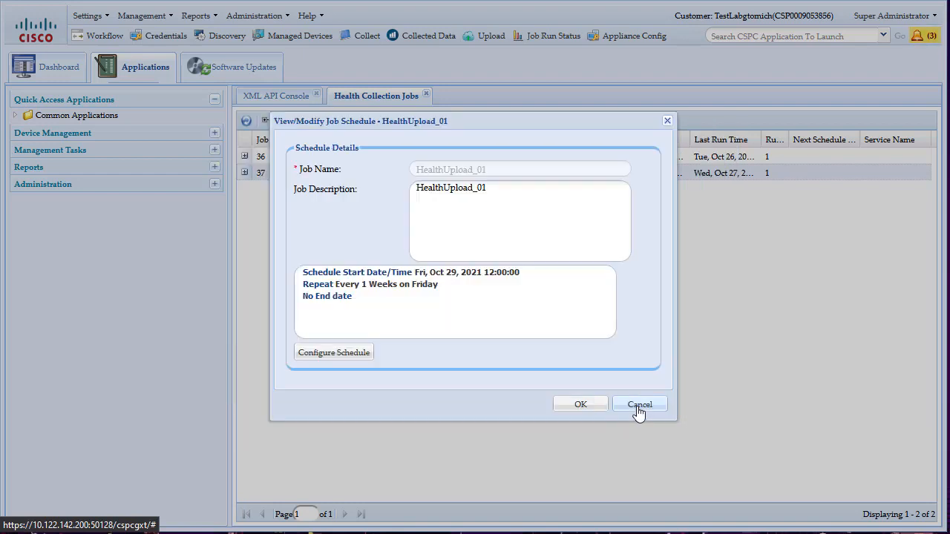
# Save job 37's schedule and widen Next Schedule Time to show Fri, Oct 29, 2021 12:00.
pyautogui.click(580, 404)
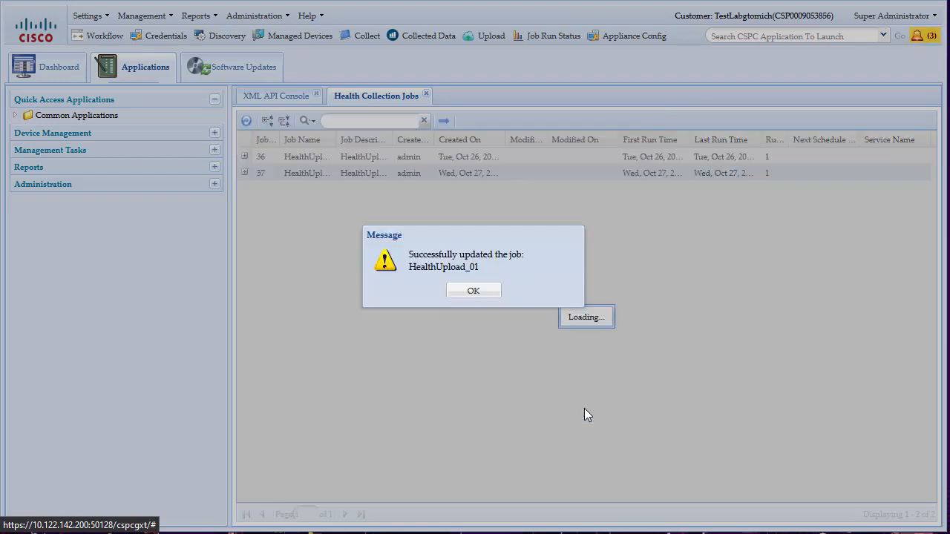
pyautogui.click(474, 290)
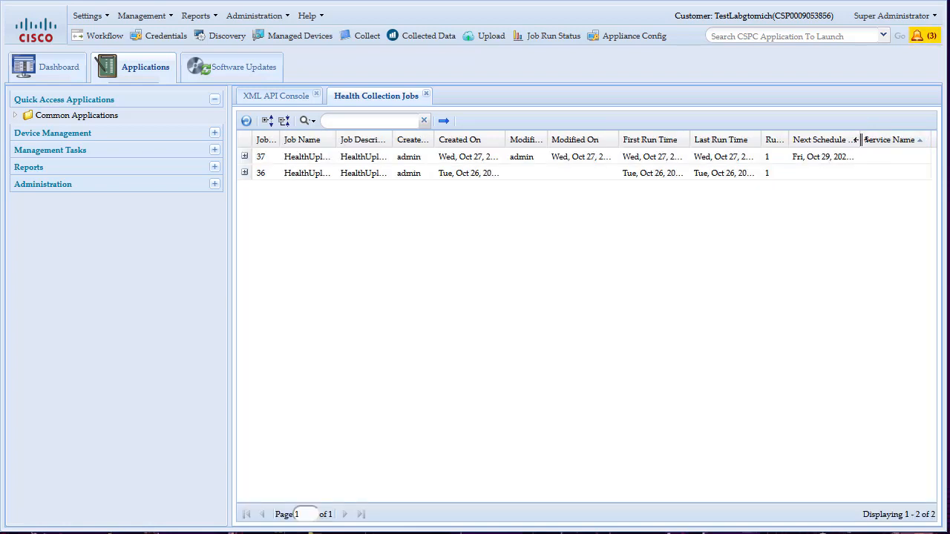
pyautogui.moveTo(859, 139); pyautogui.dragTo(913, 140)
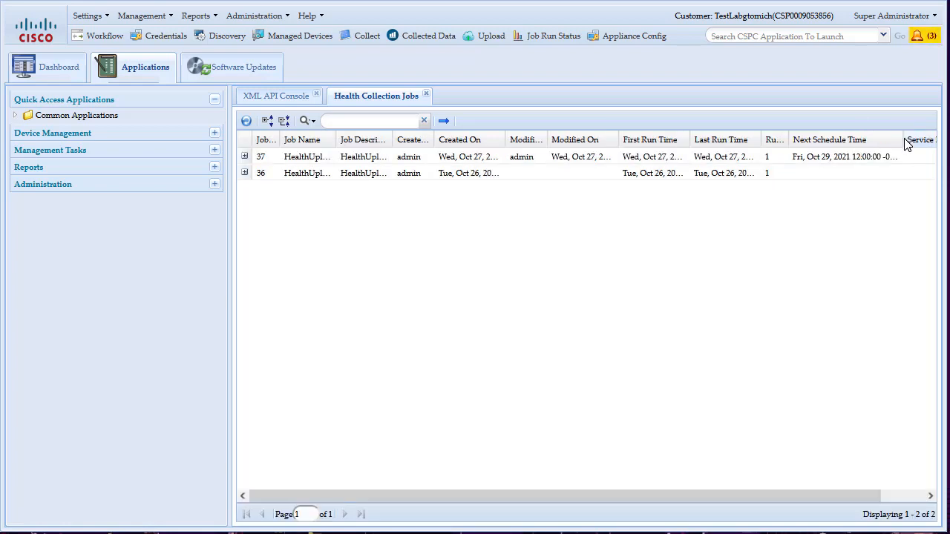